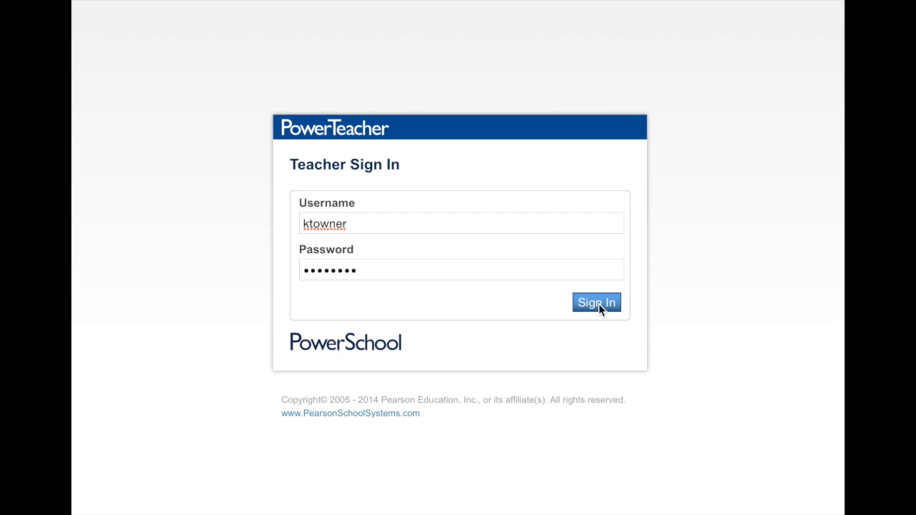
- Sign in to PowerTeacher with the entered teacher credentials, reaching Current Classes
click(461, 269)
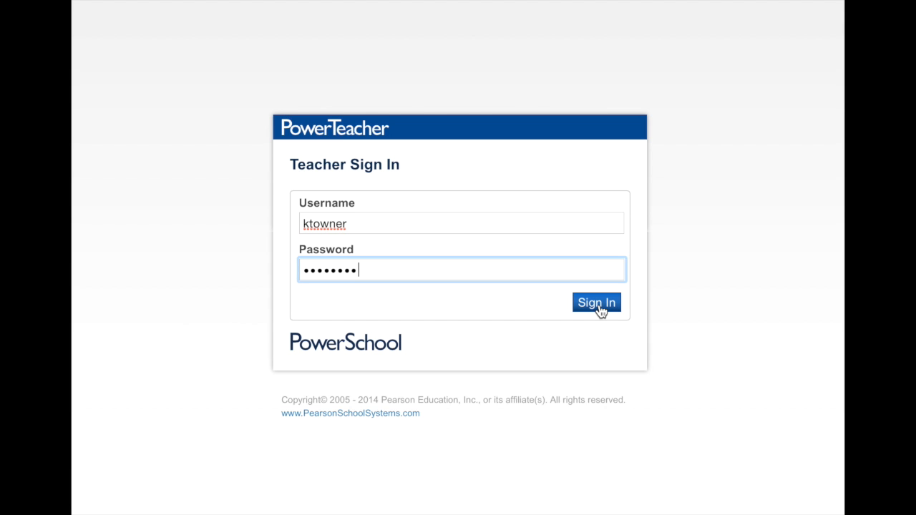
click(596, 302)
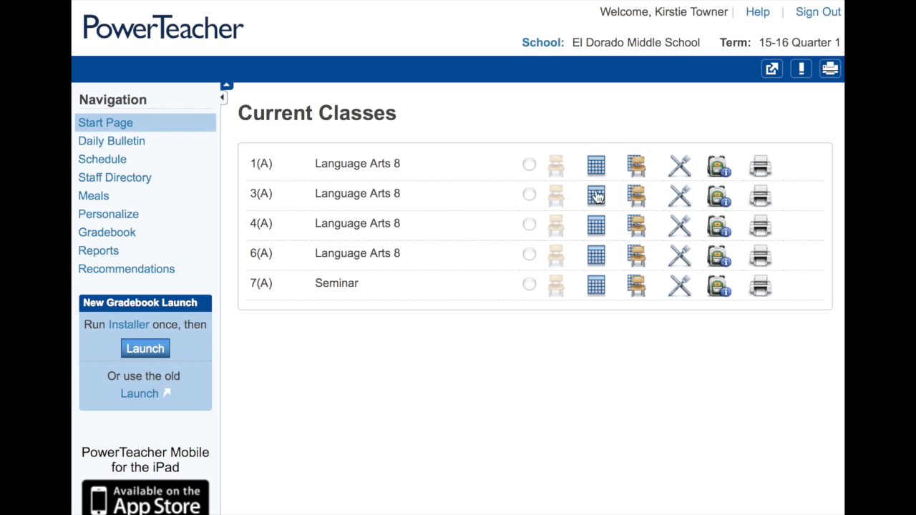
mouse_move(708, 89)
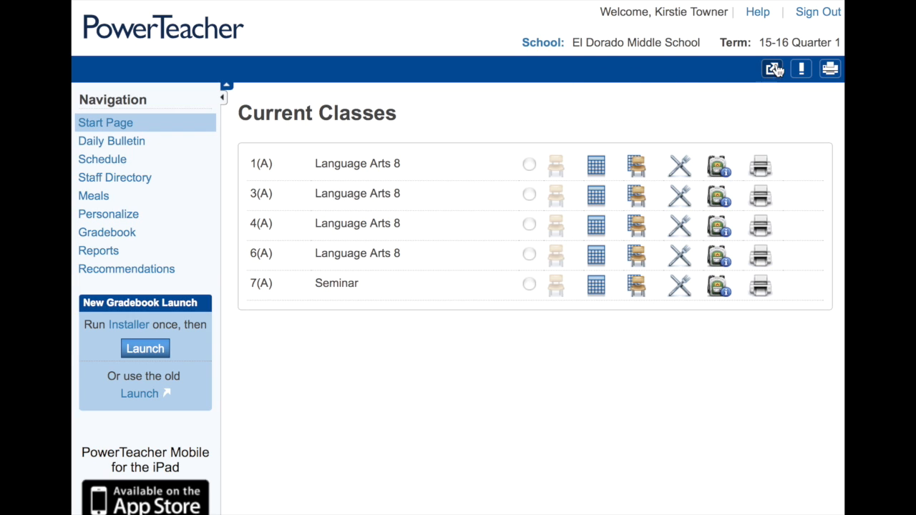
mouse_move(772, 78)
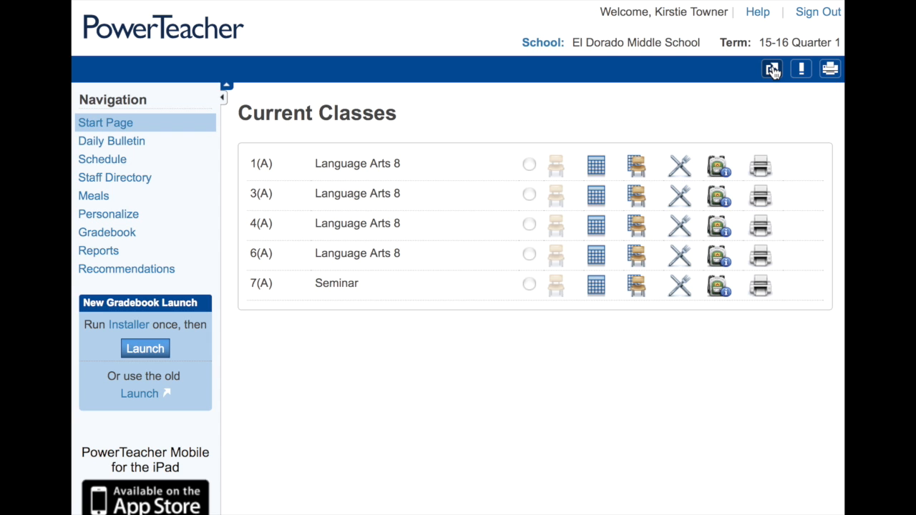
- Show the Applications panel listing Pearson Courses for SuccessNet and SuccessNet Plus
click(772, 69)
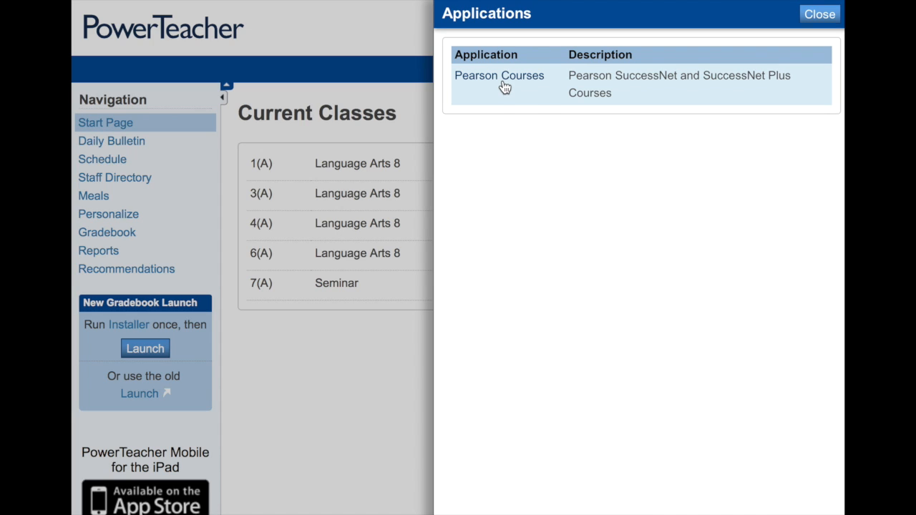
- Launch Pearson Courses to reach the EasyBridge Classes & Products page
click(498, 74)
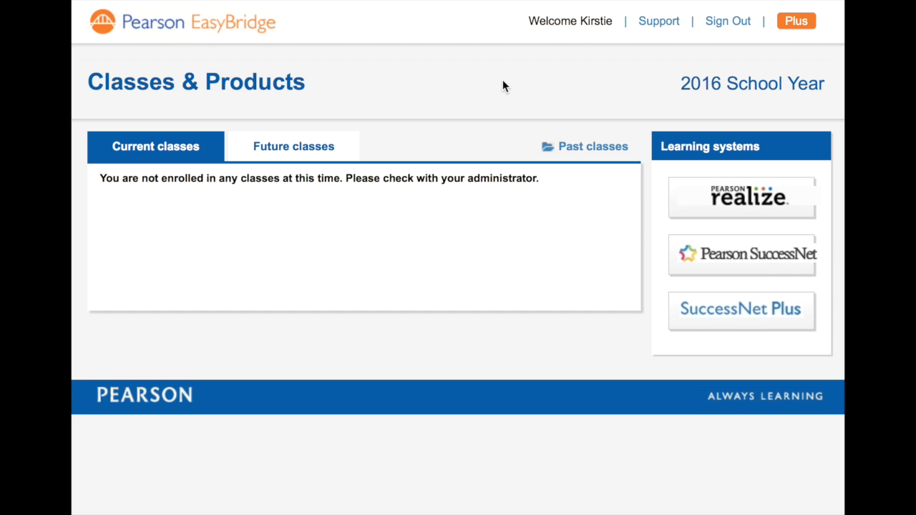
mouse_move(308, 252)
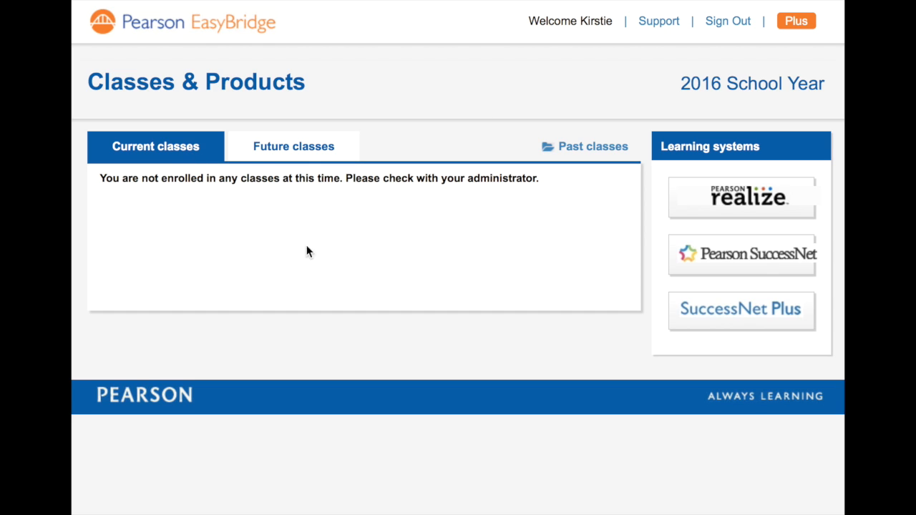
mouse_move(332, 260)
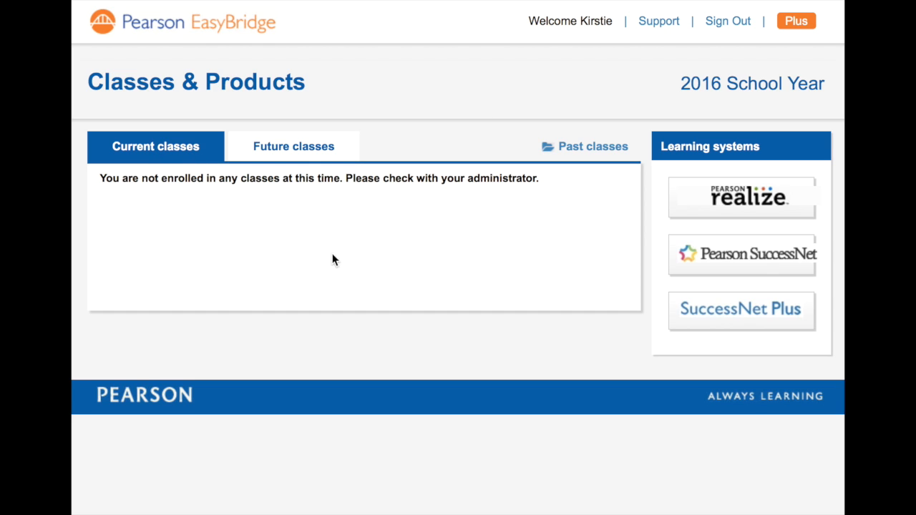
mouse_move(180, 197)
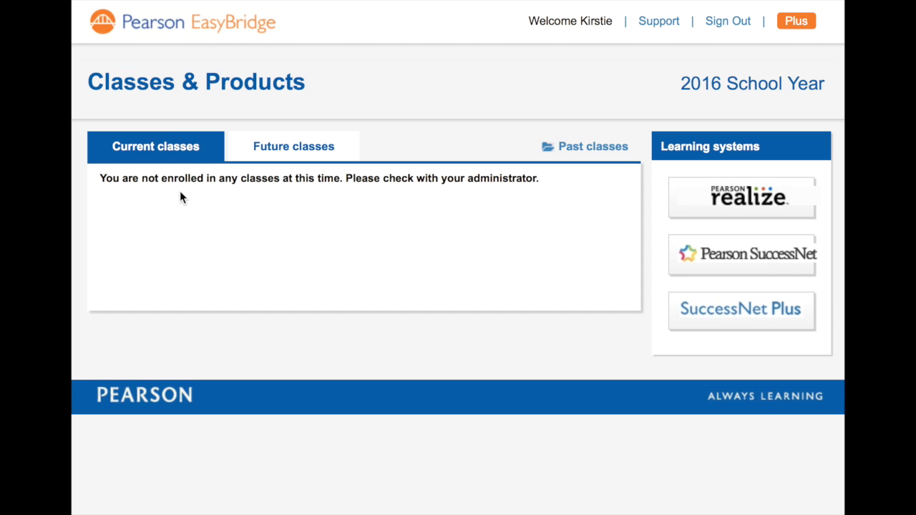
mouse_move(235, 199)
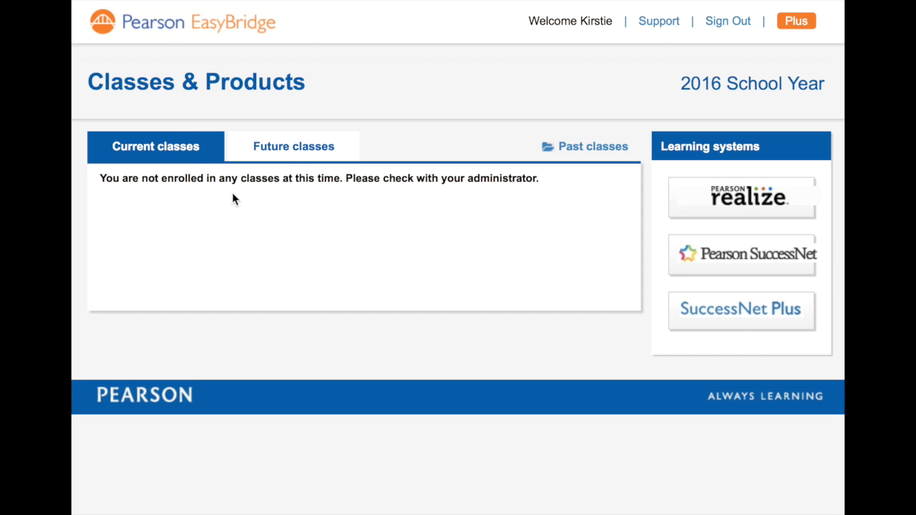
- Switch to Future classes and review the Language Arts 8 - 1(A) student roster, then close it
click(294, 146)
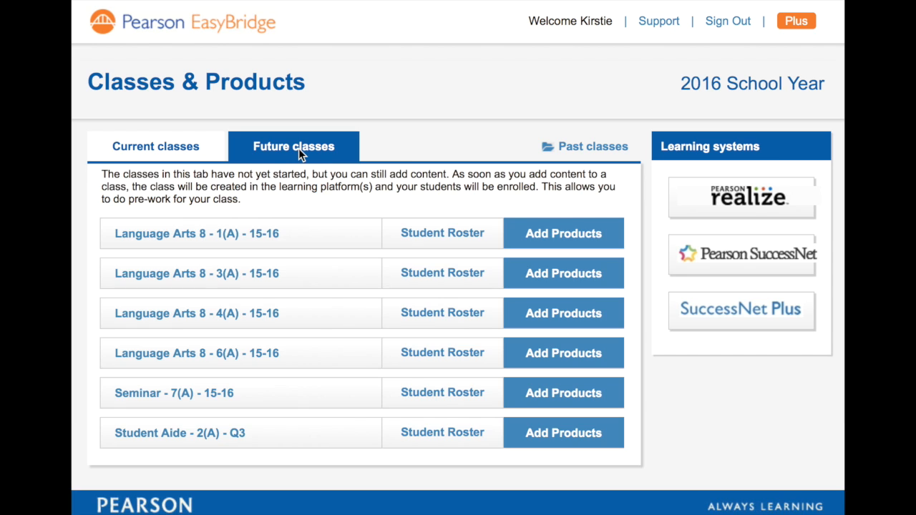
mouse_move(229, 408)
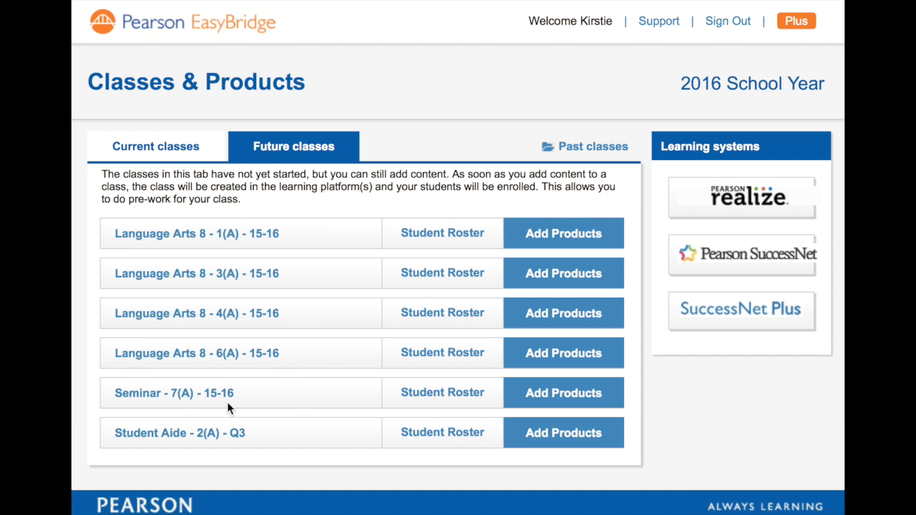
mouse_move(396, 275)
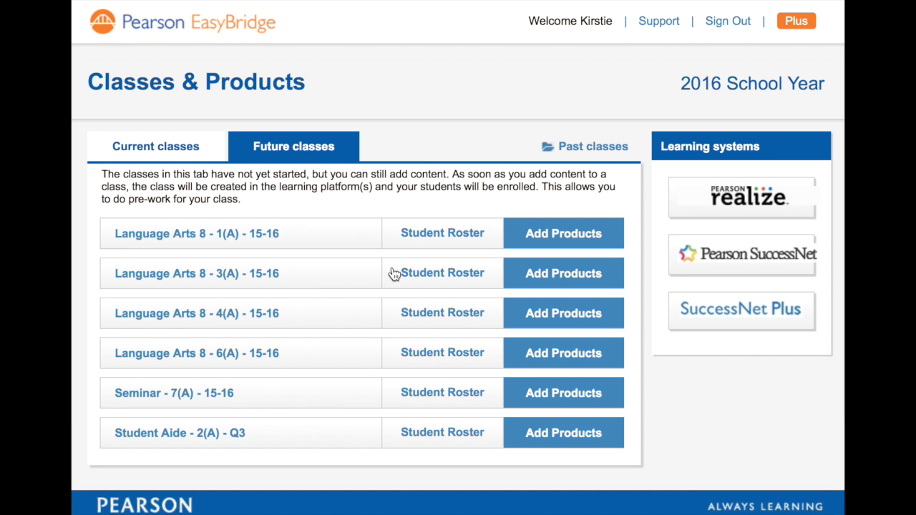
click(441, 234)
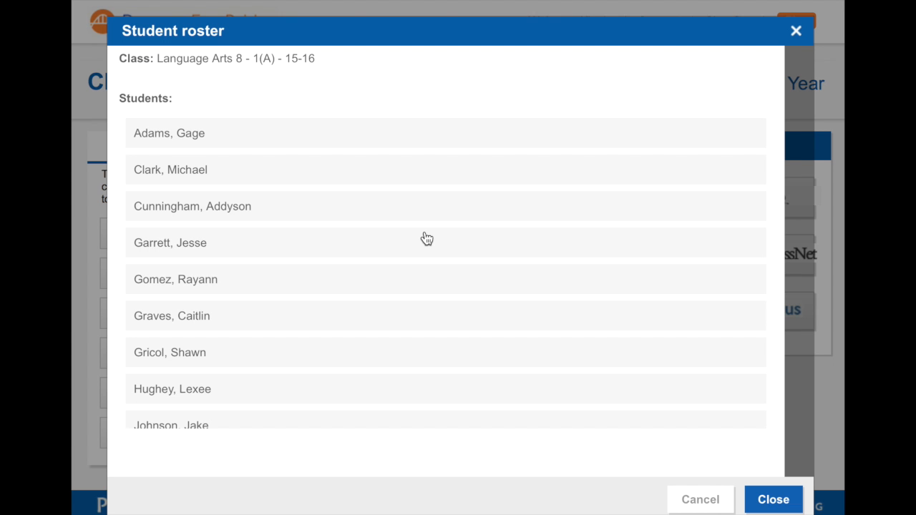
scroll(down, 3)
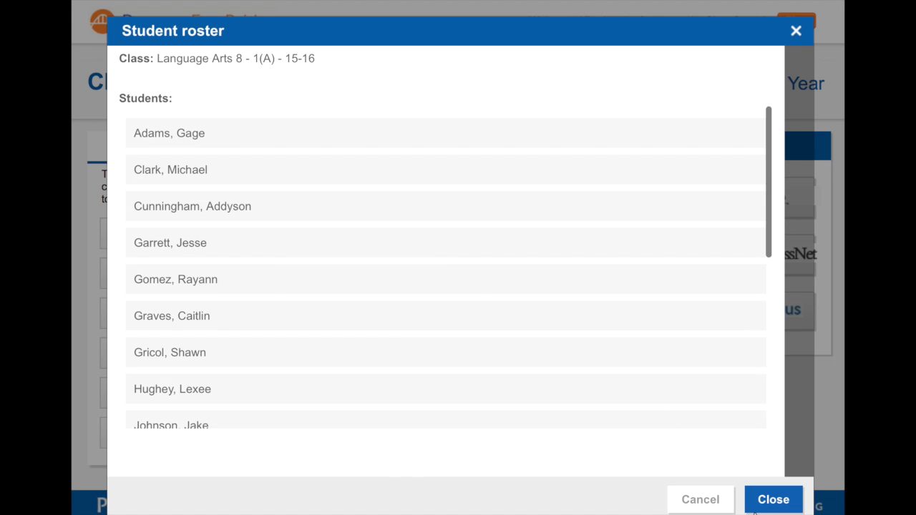
click(774, 500)
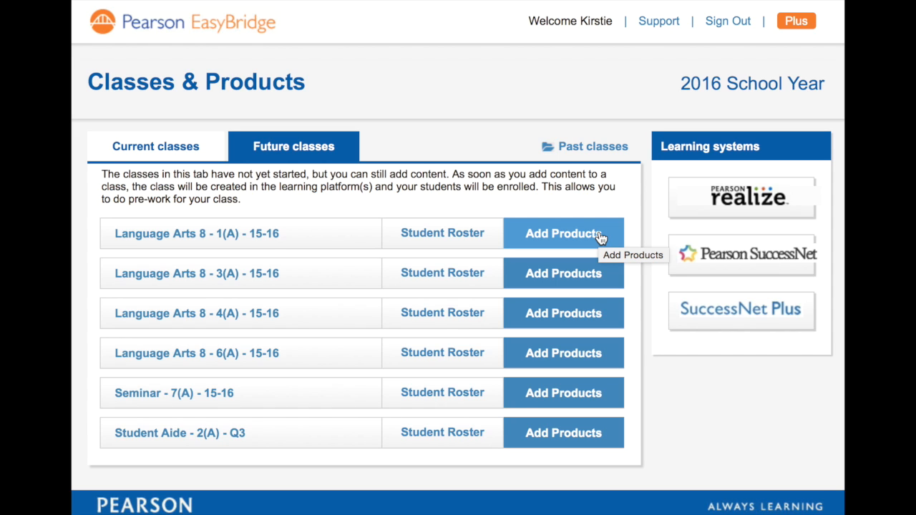
- Select Prentice Hall Writing Coach, National Edition, Grade 8 for Language Arts 8 - 1(A) and save it
click(564, 234)
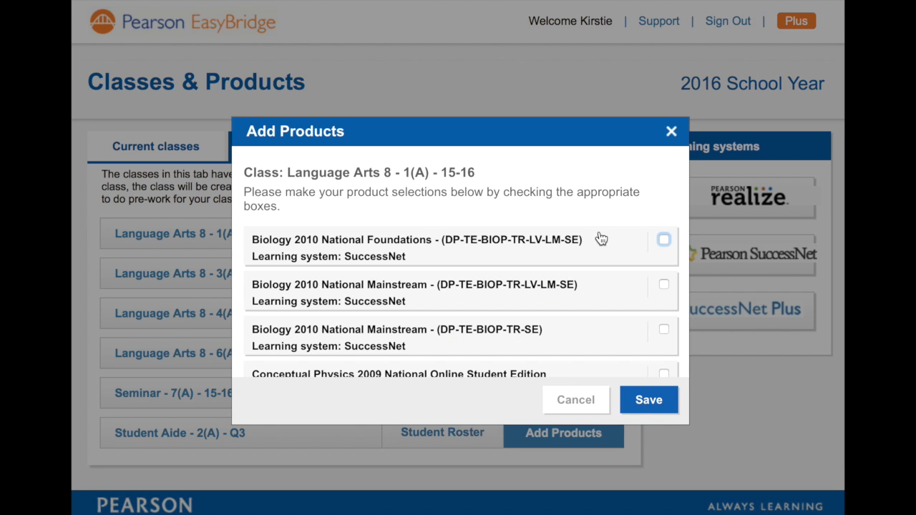
scroll(down, 3)
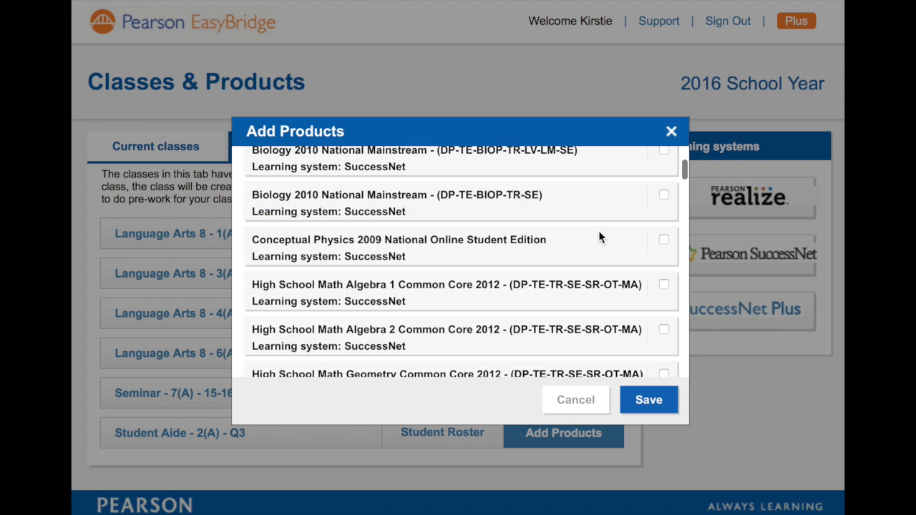
scroll(down, 3)
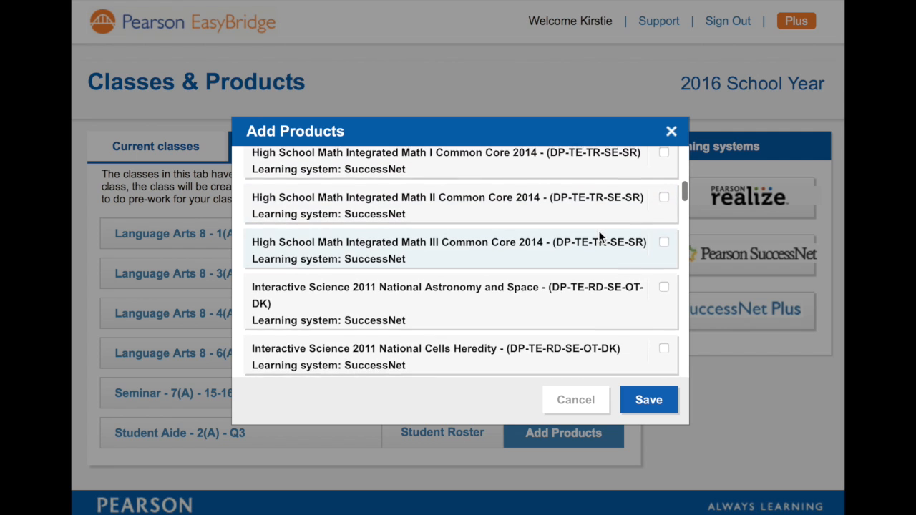
scroll(down, 3)
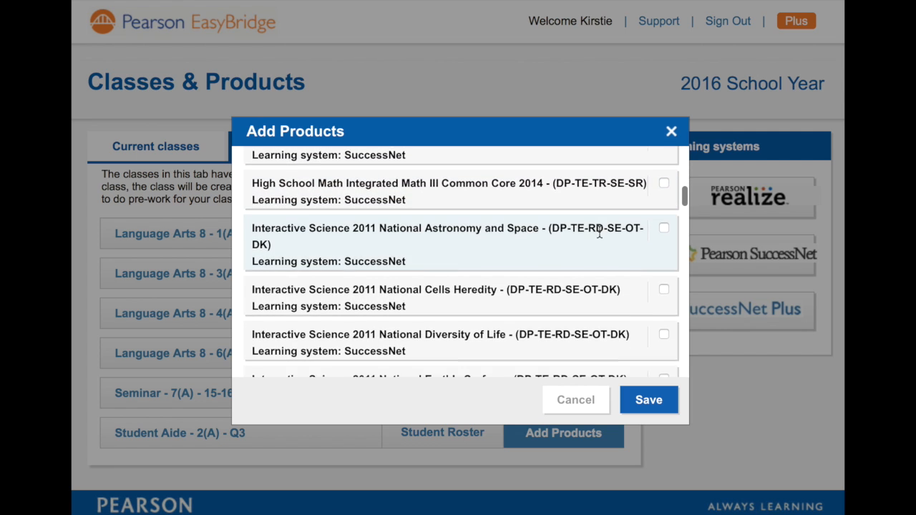
scroll(down, 3)
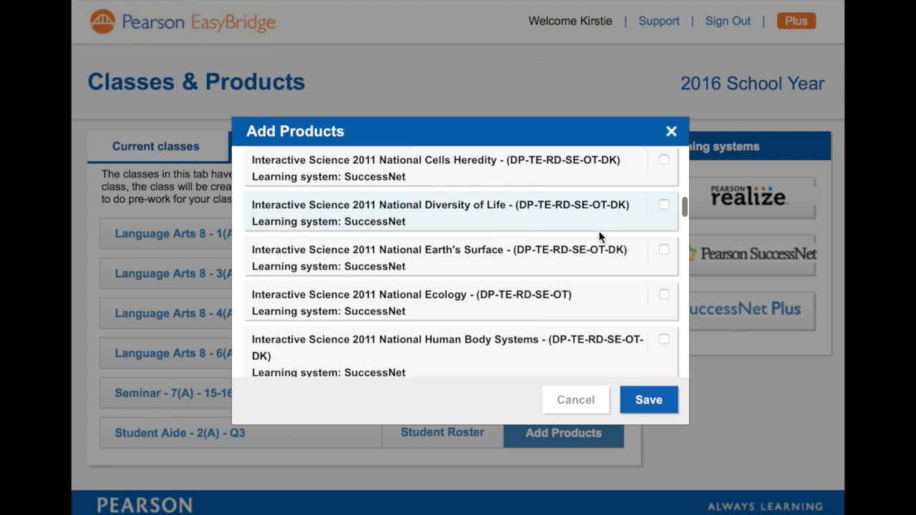
scroll(down, 3)
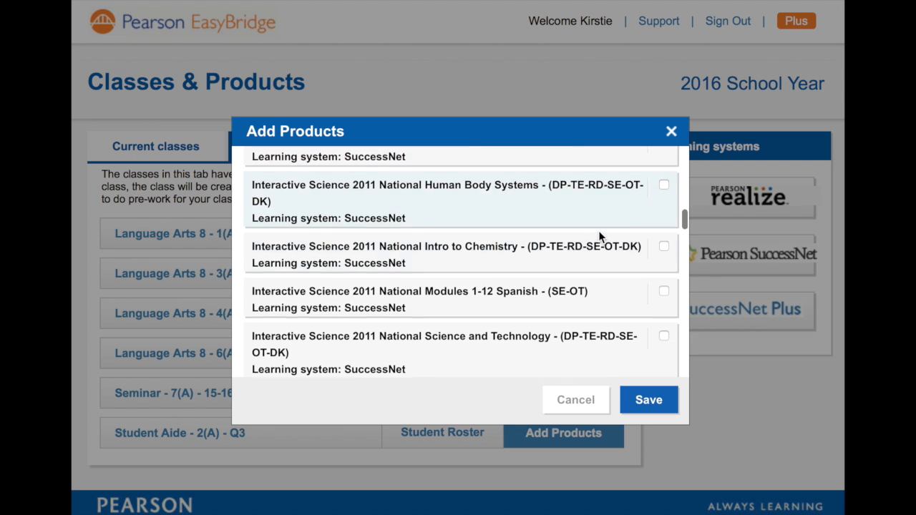
scroll(down, 3)
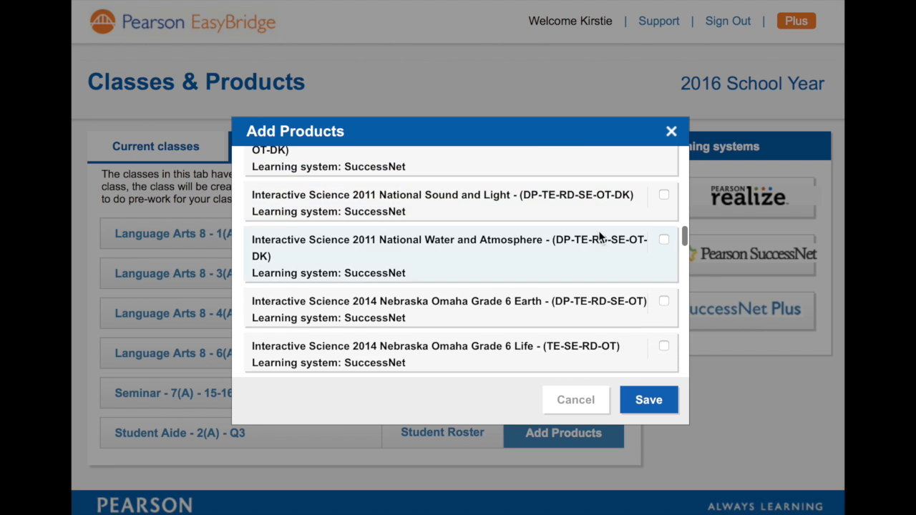
scroll(down, 3)
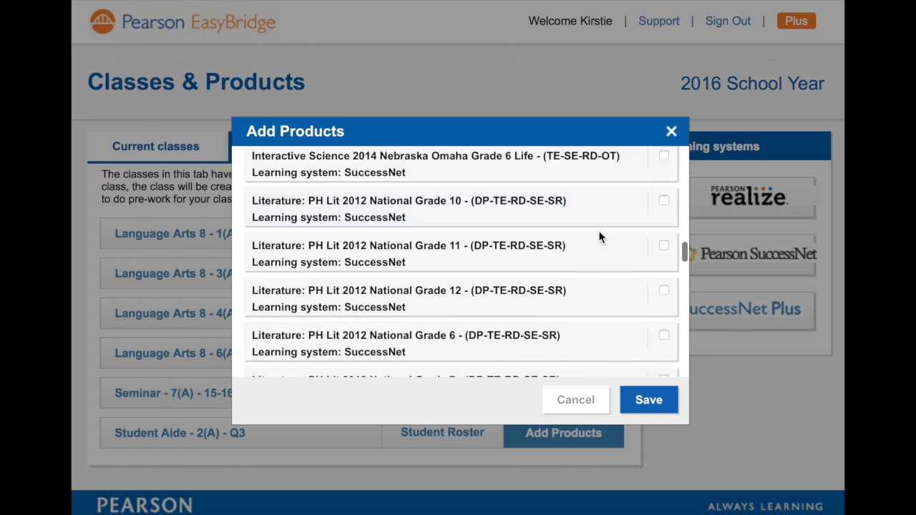
scroll(down, 3)
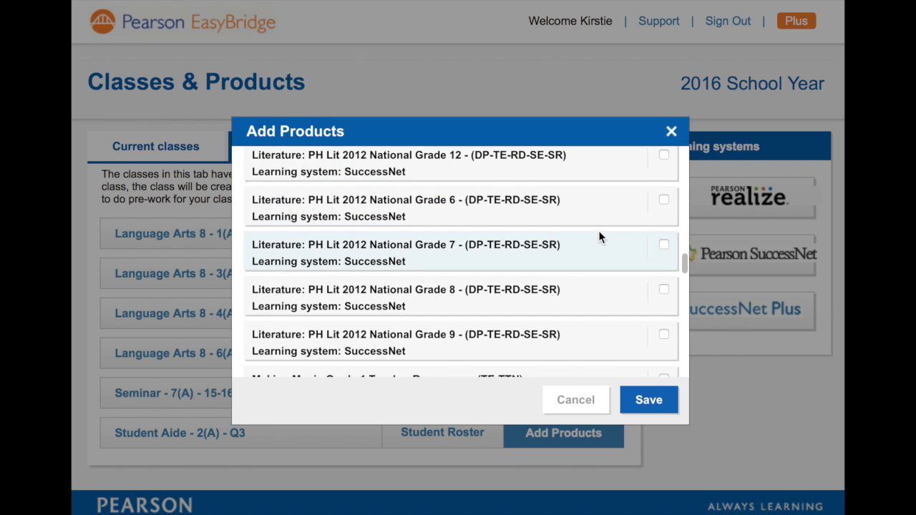
scroll(down, 3)
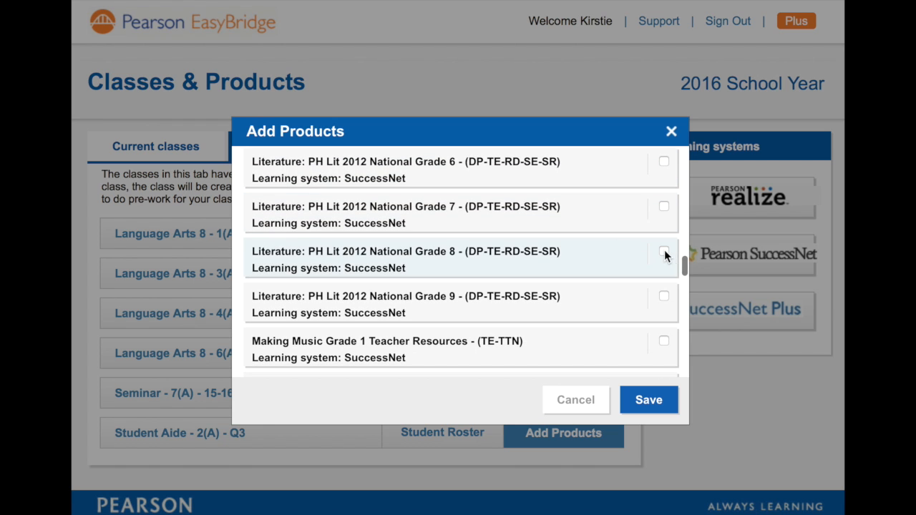
scroll(down, 3)
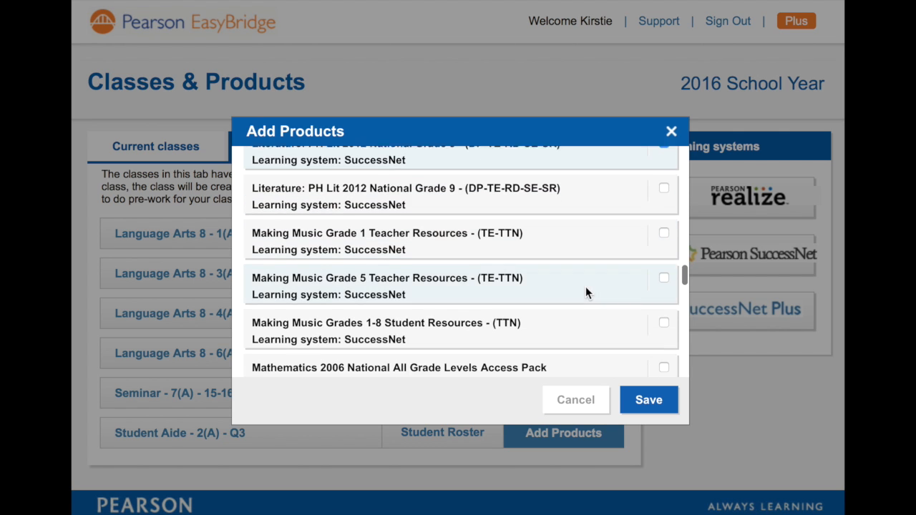
scroll(down, 3)
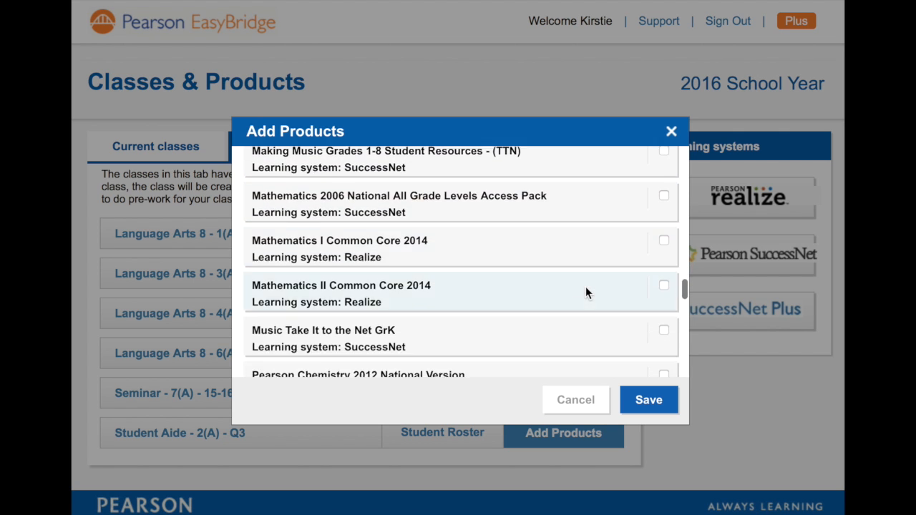
scroll(down, 3)
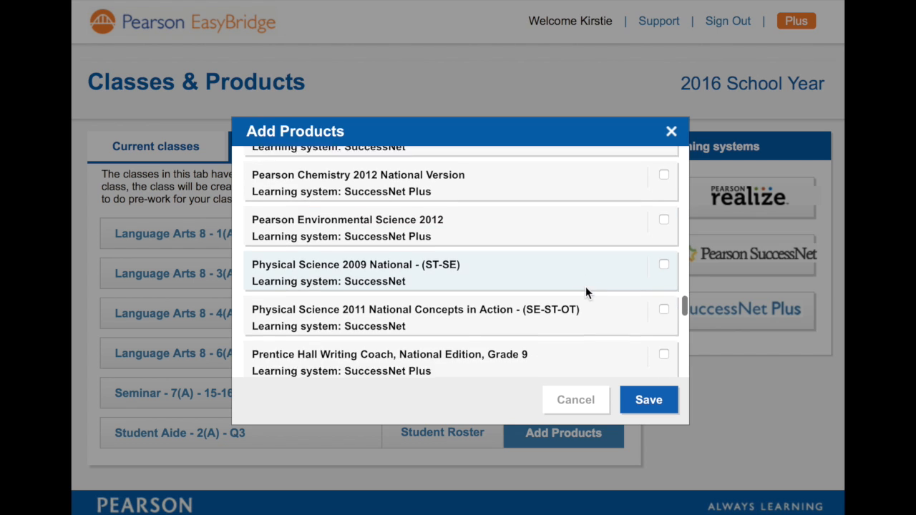
scroll(down, 3)
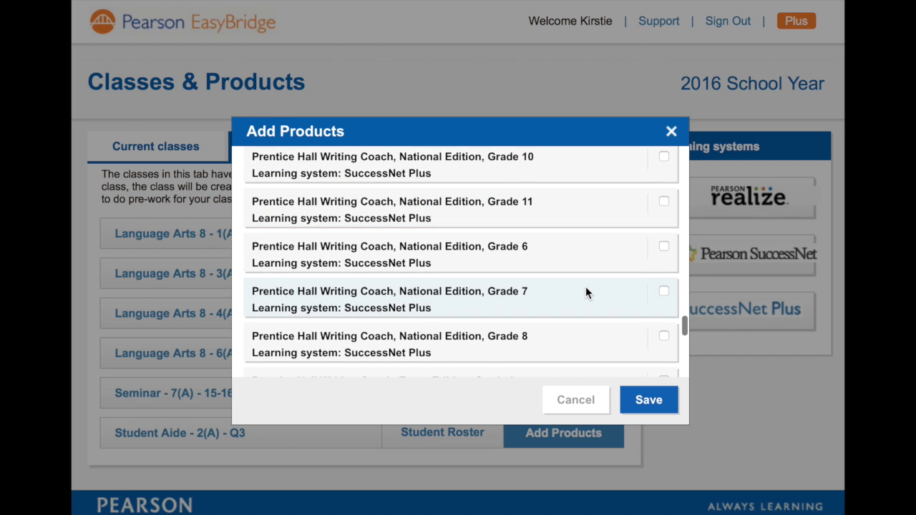
scroll(down, 3)
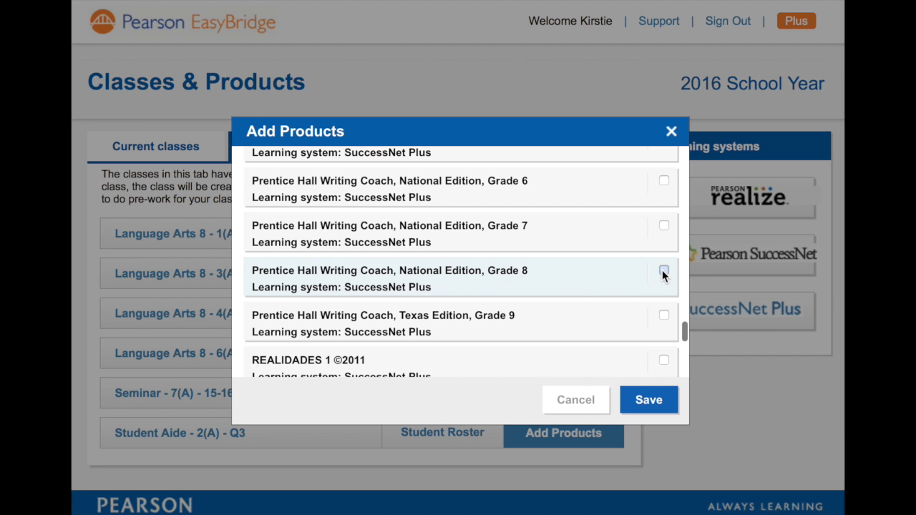
click(663, 269)
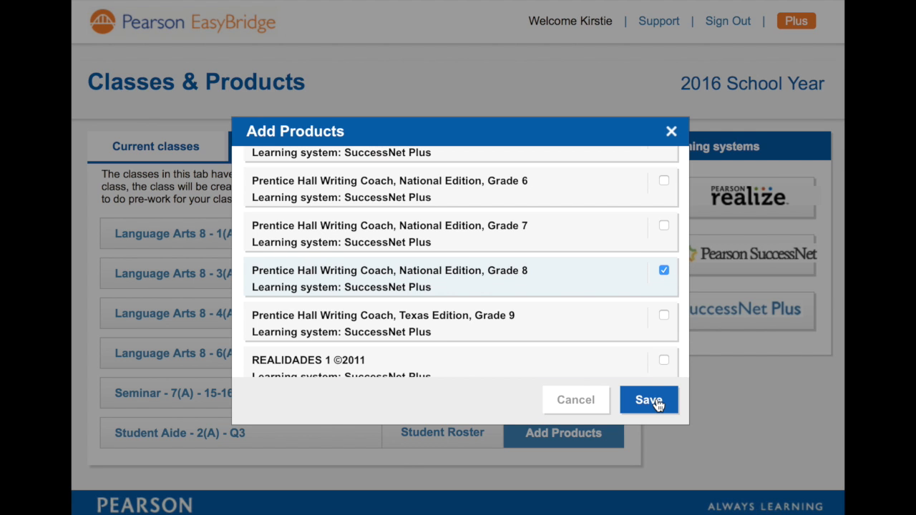
click(647, 399)
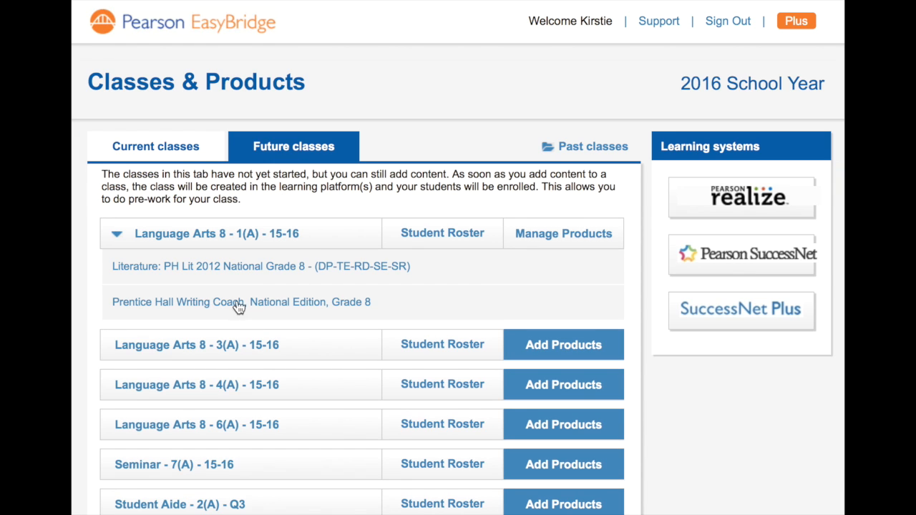
mouse_move(232, 284)
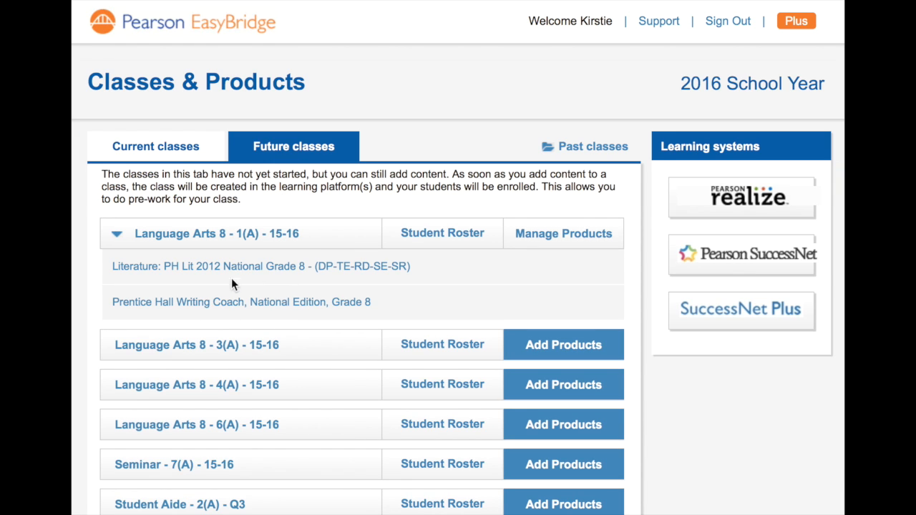
click(117, 233)
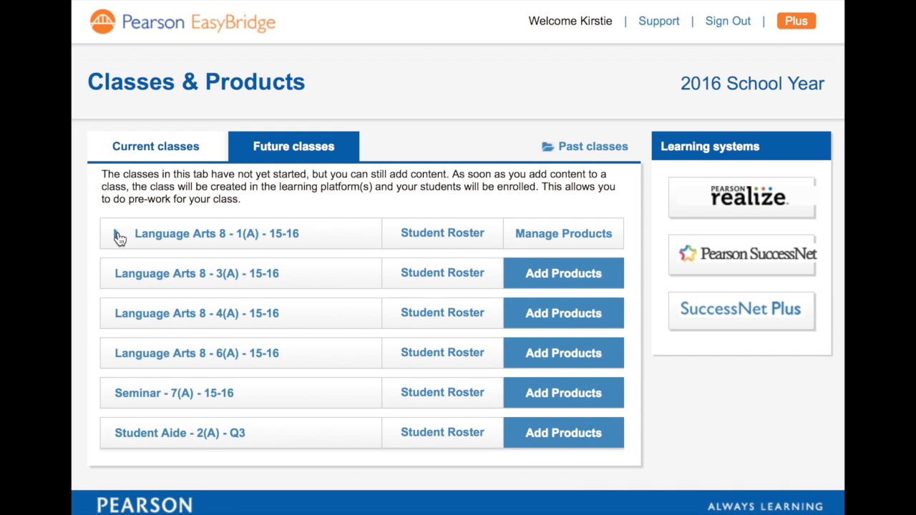
click(118, 233)
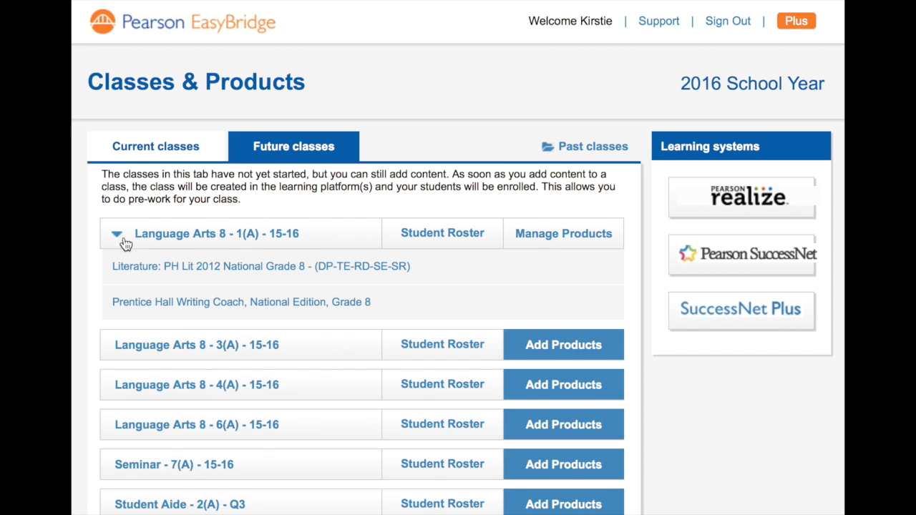
mouse_move(155, 275)
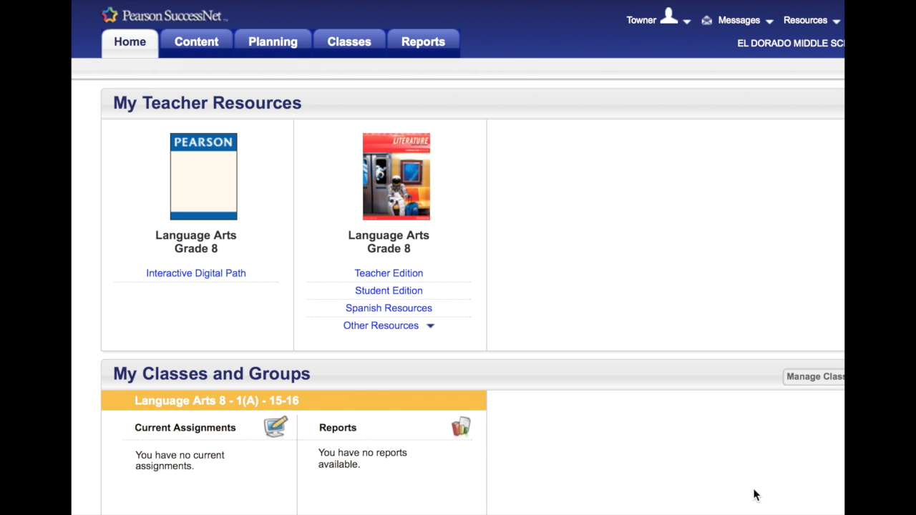
mouse_move(553, 447)
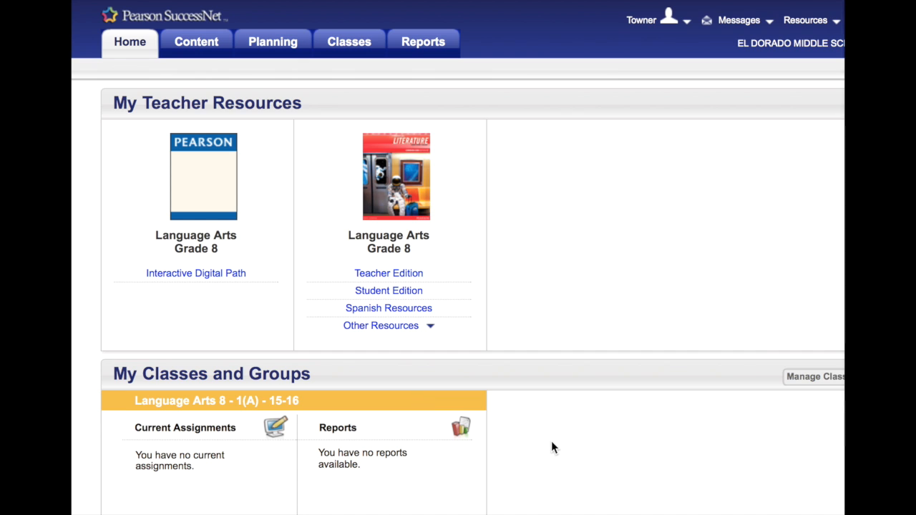
scroll(down, 3)
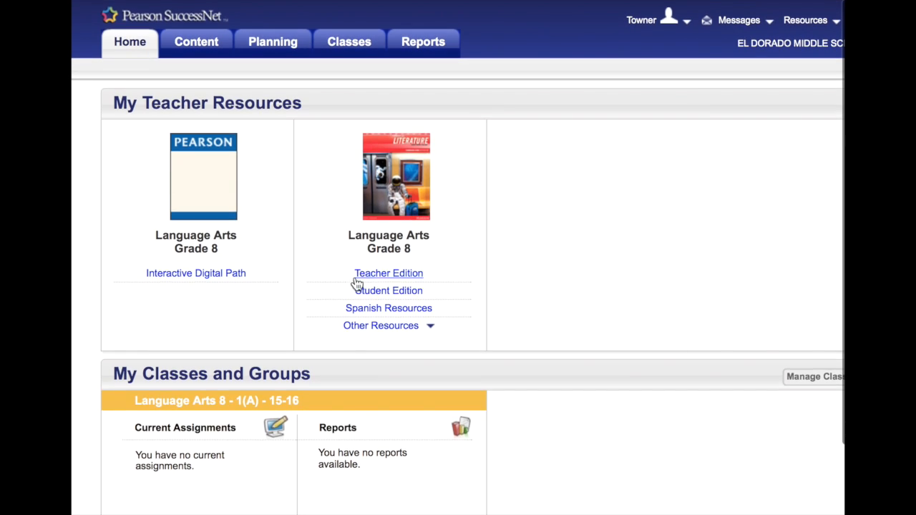
mouse_move(407, 222)
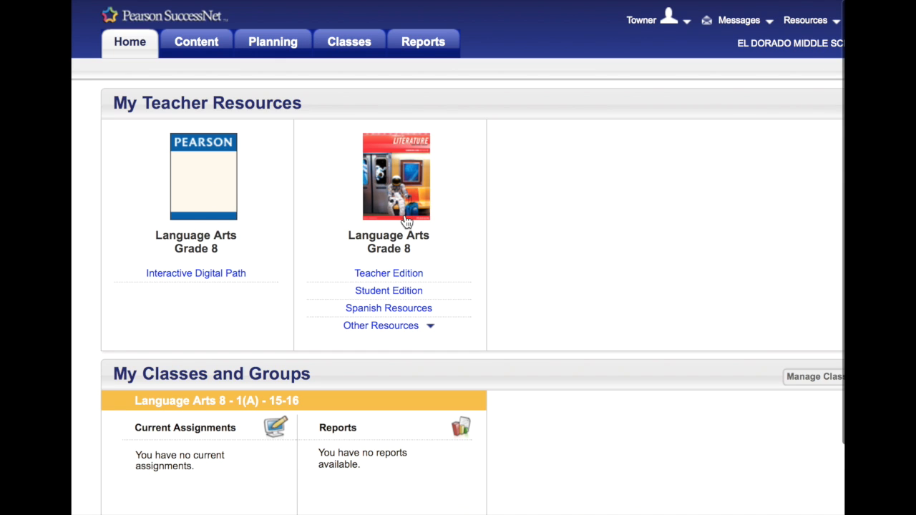
mouse_move(407, 200)
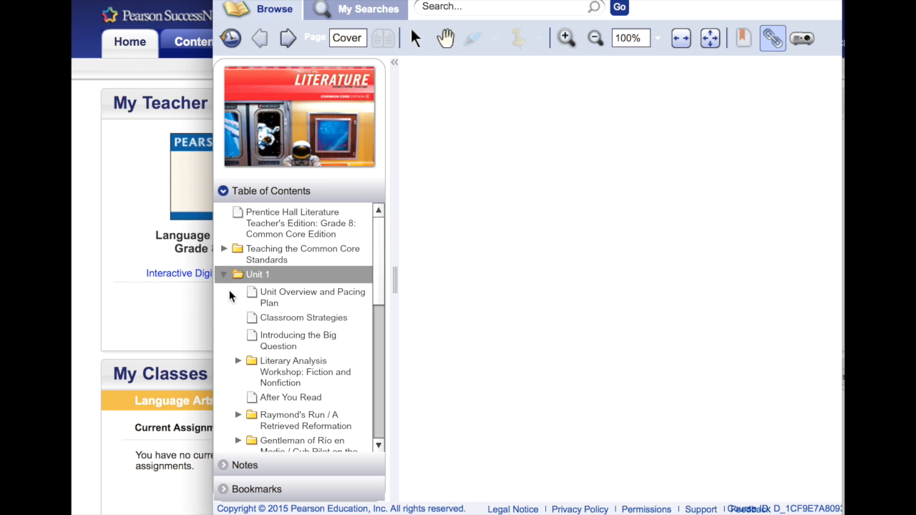
click(595, 37)
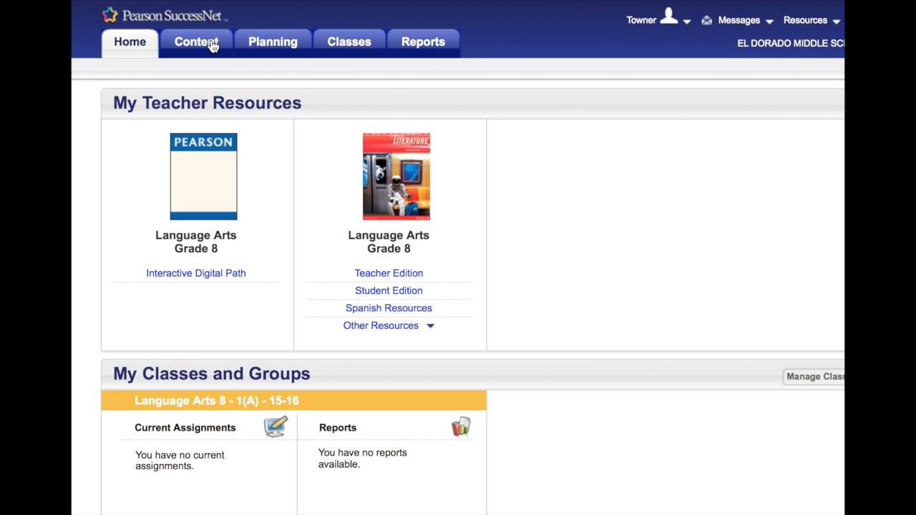
- Browse Content and Planning, then show the Reports Lesson Progress page for Language Arts 8 - 1(A)
click(196, 42)
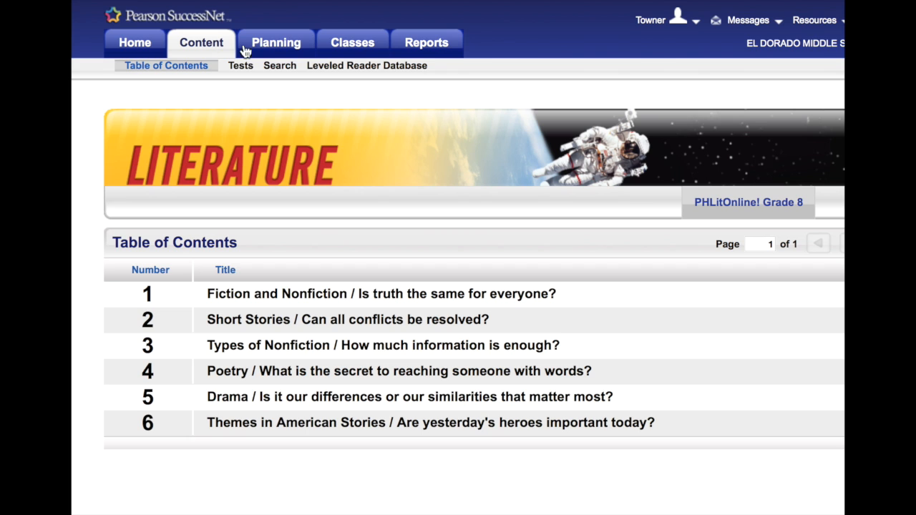
click(275, 43)
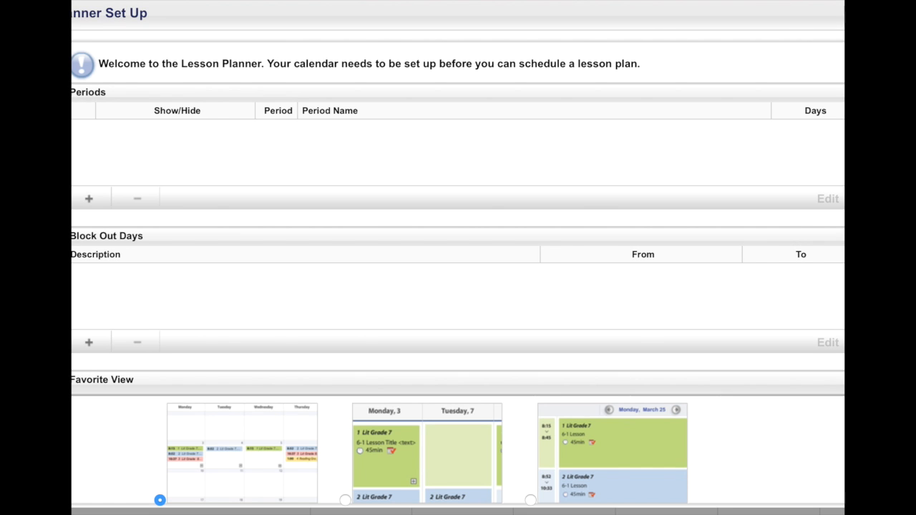
click(201, 43)
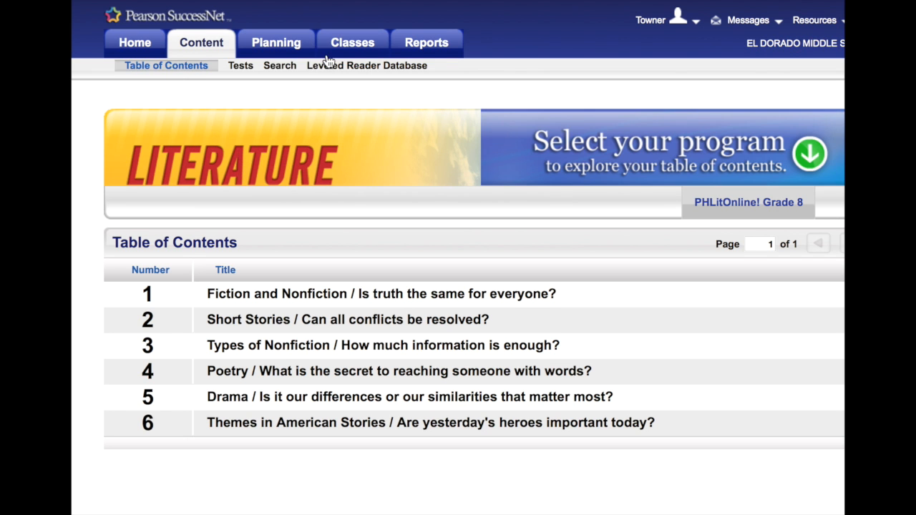
click(352, 43)
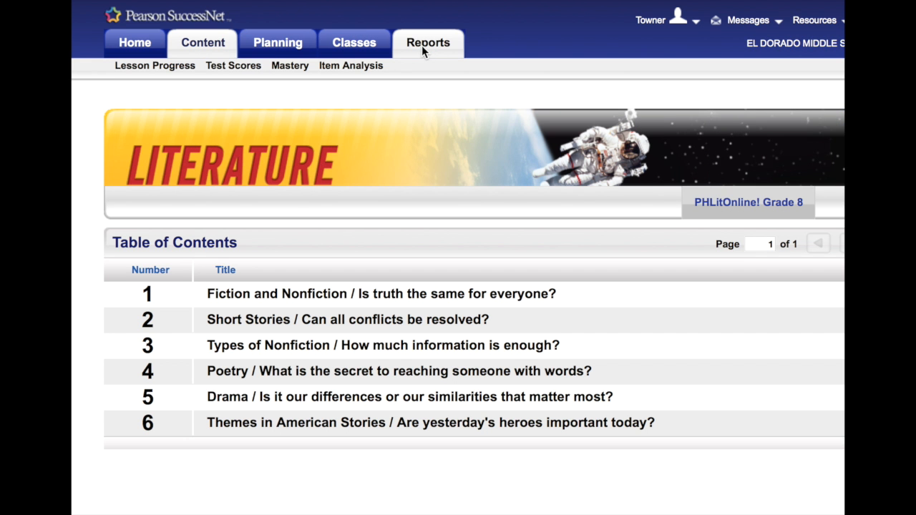
click(429, 43)
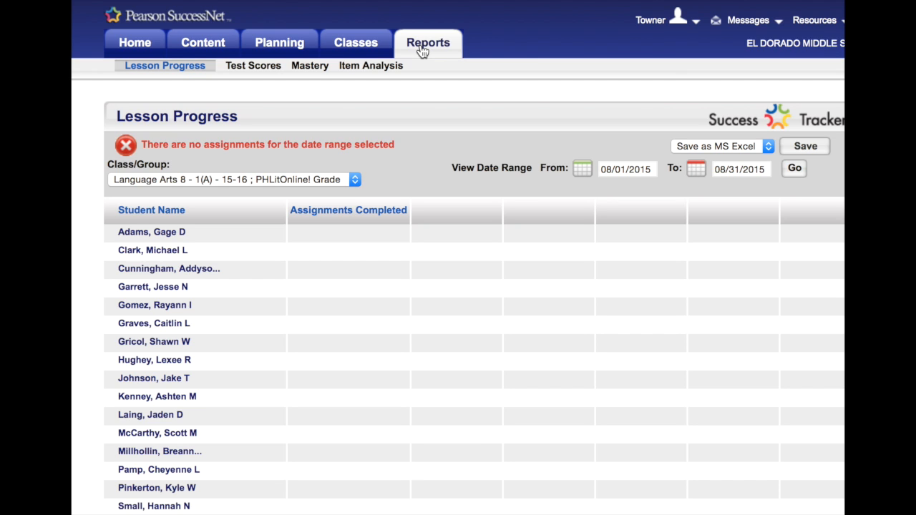
mouse_move(698, 75)
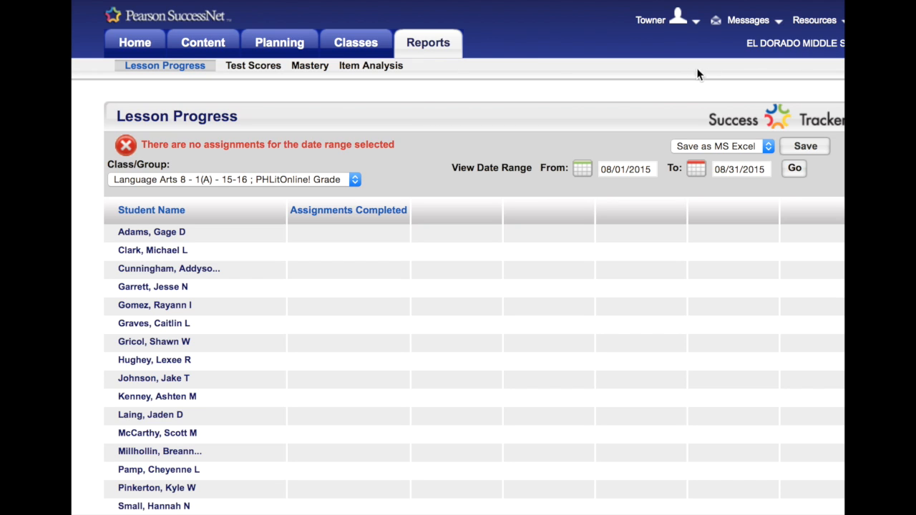
mouse_move(135, 43)
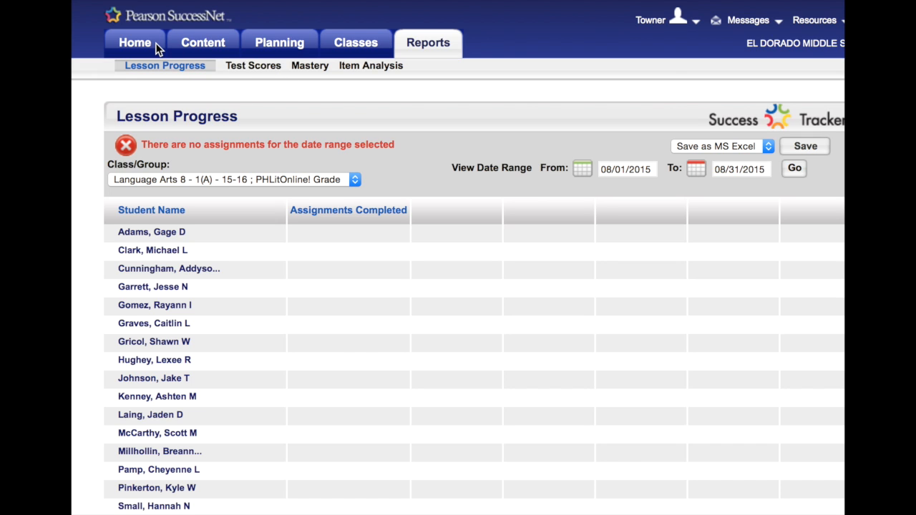
- Return to the SuccessNet home page showing Language Arts 8 - 1(A) with no assignments
click(134, 43)
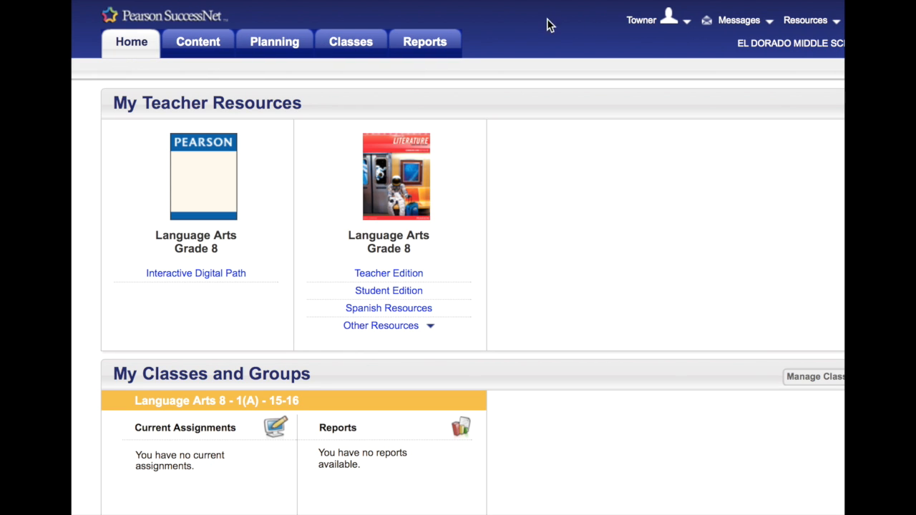
mouse_move(713, 35)
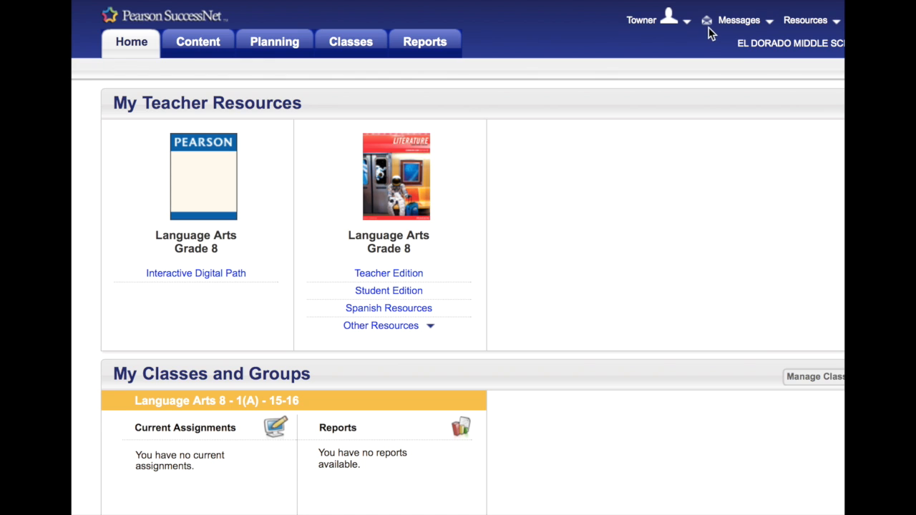
mouse_move(685, 3)
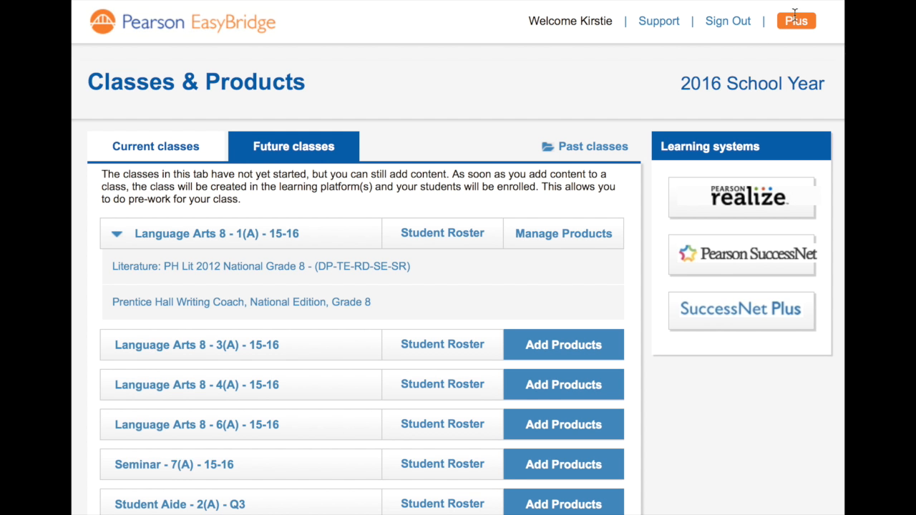
mouse_move(604, 3)
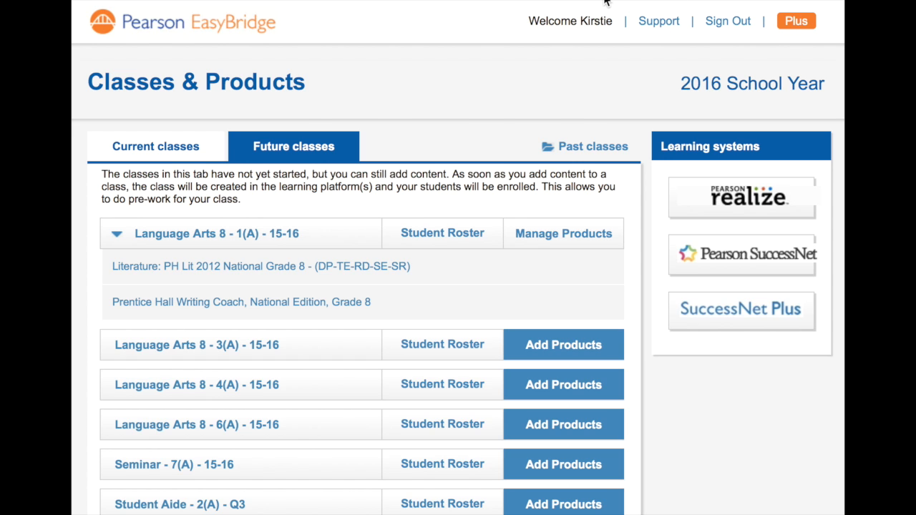
mouse_move(647, 3)
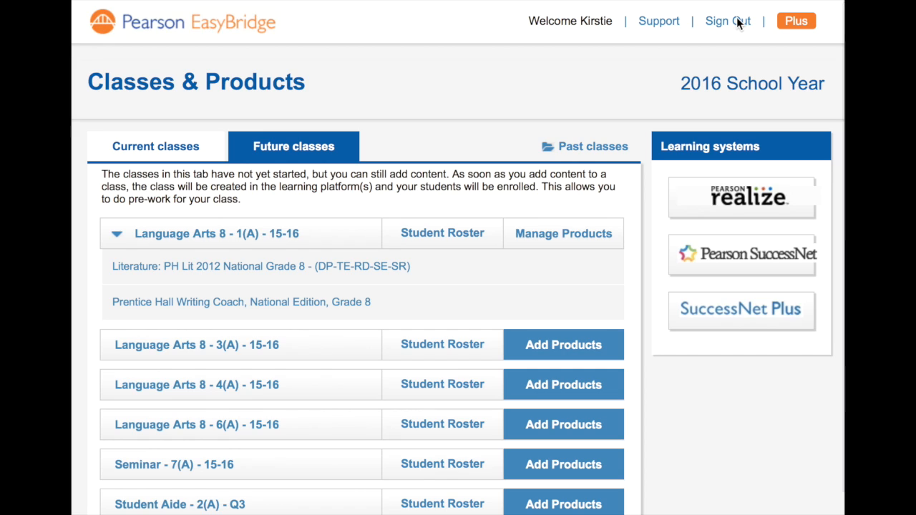
- Sign out of the Pearson account from the EasyBridge header
click(727, 21)
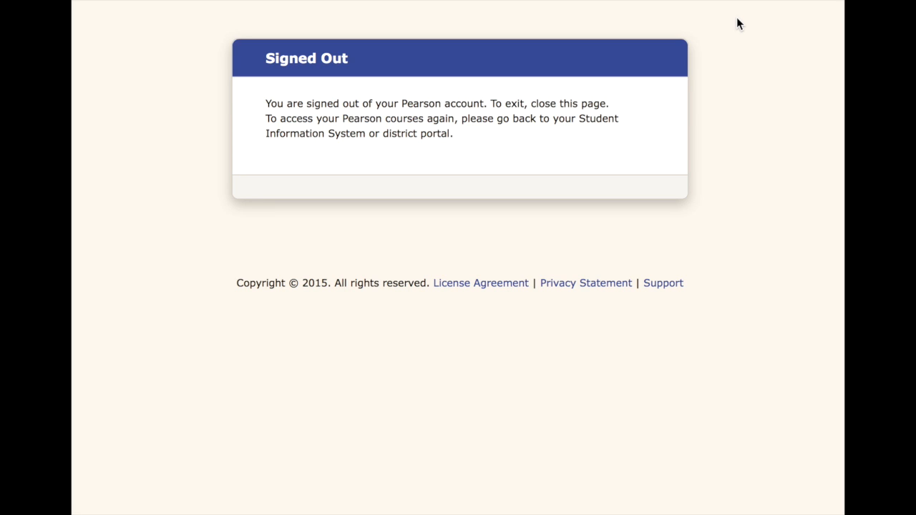
mouse_move(278, 103)
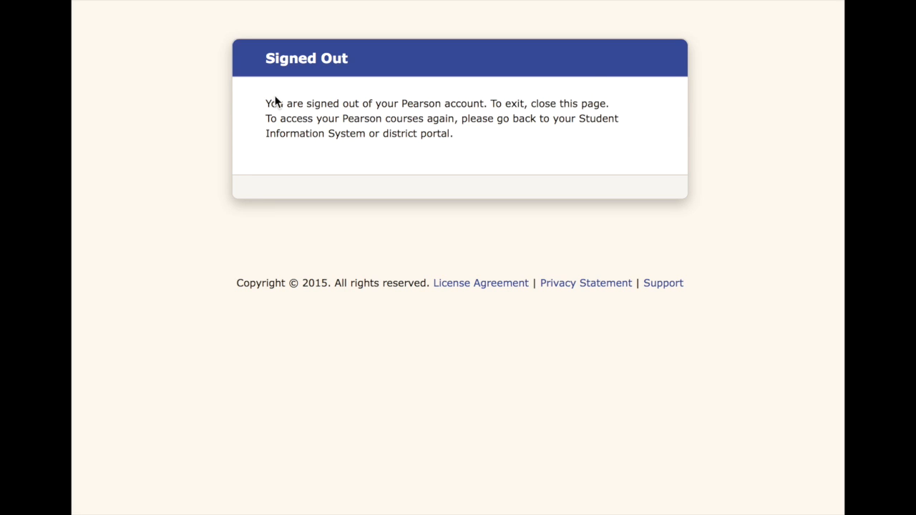
mouse_move(201, 104)
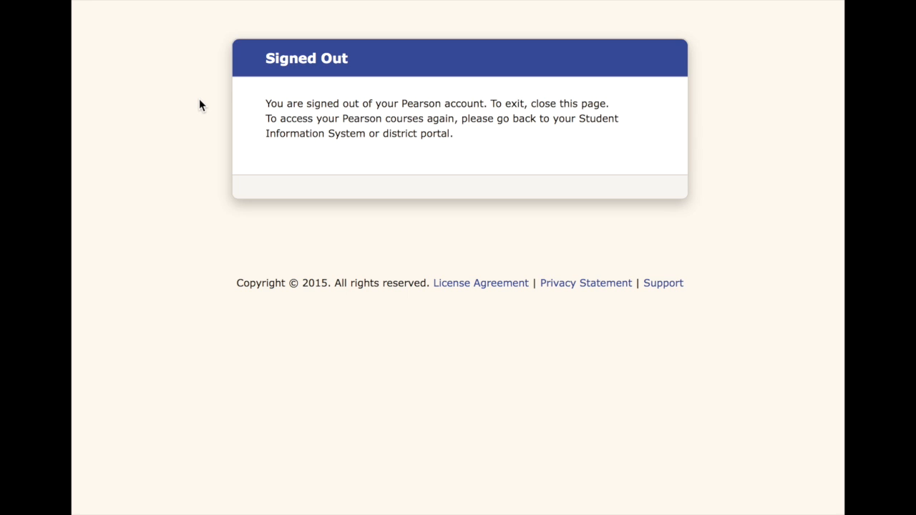
mouse_move(208, 98)
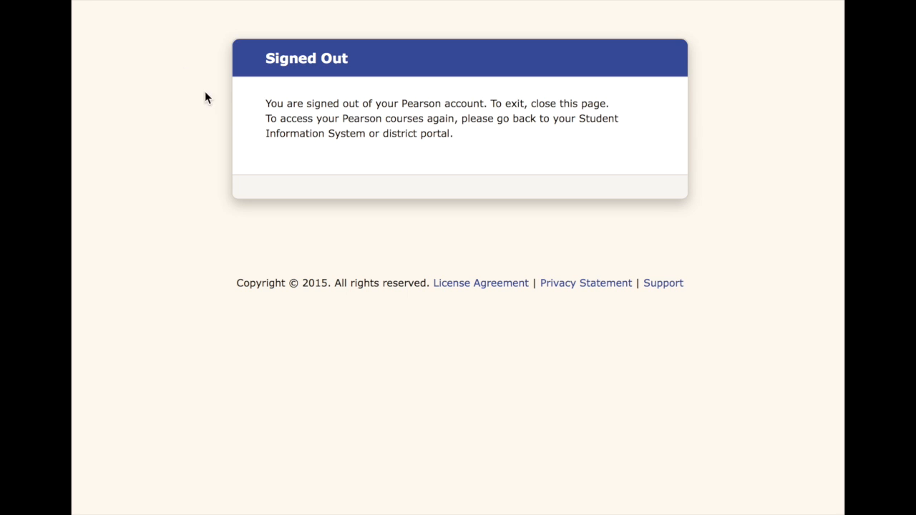